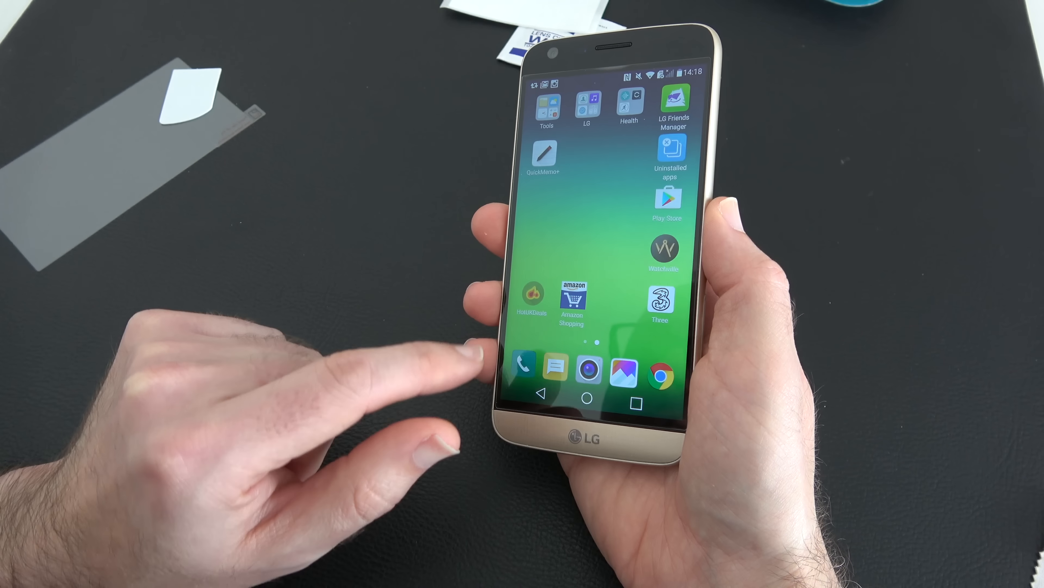
{"action": "scroll", "scroll_direction": "right", "scroll_amount": 3}
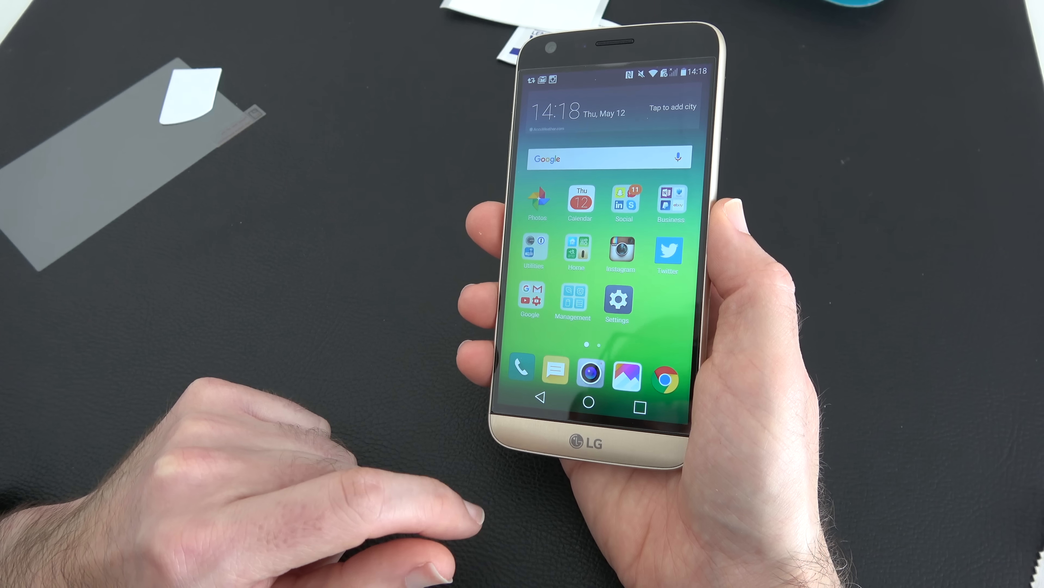